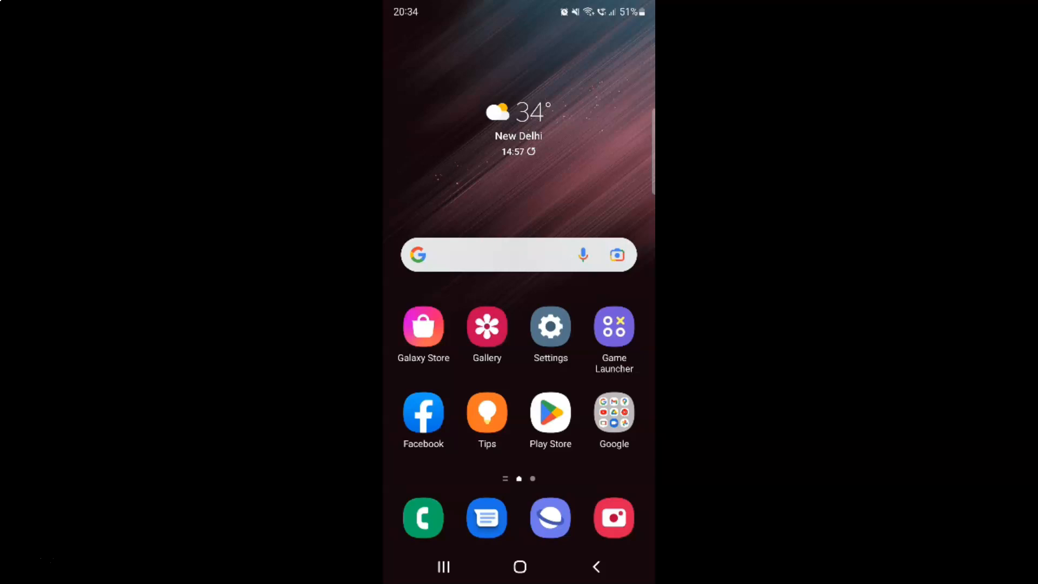
mouse_move(514, 185)
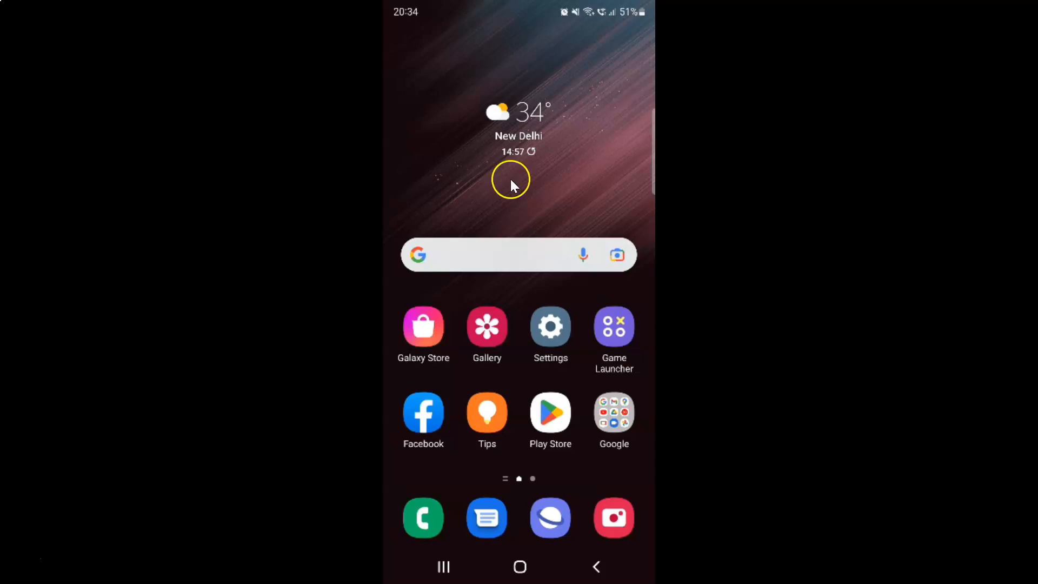
mouse_move(580, 155)
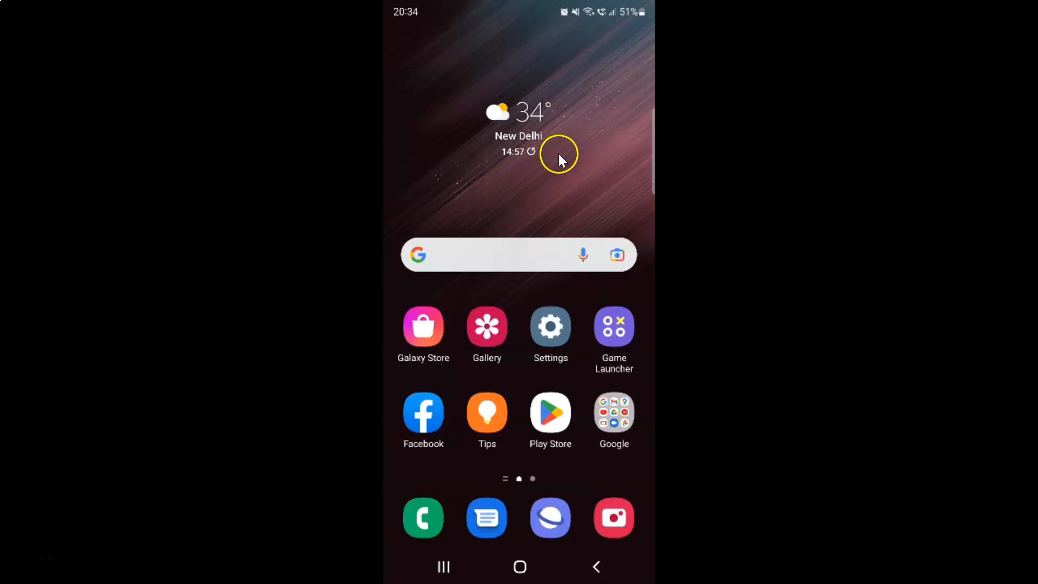
mouse_move(541, 178)
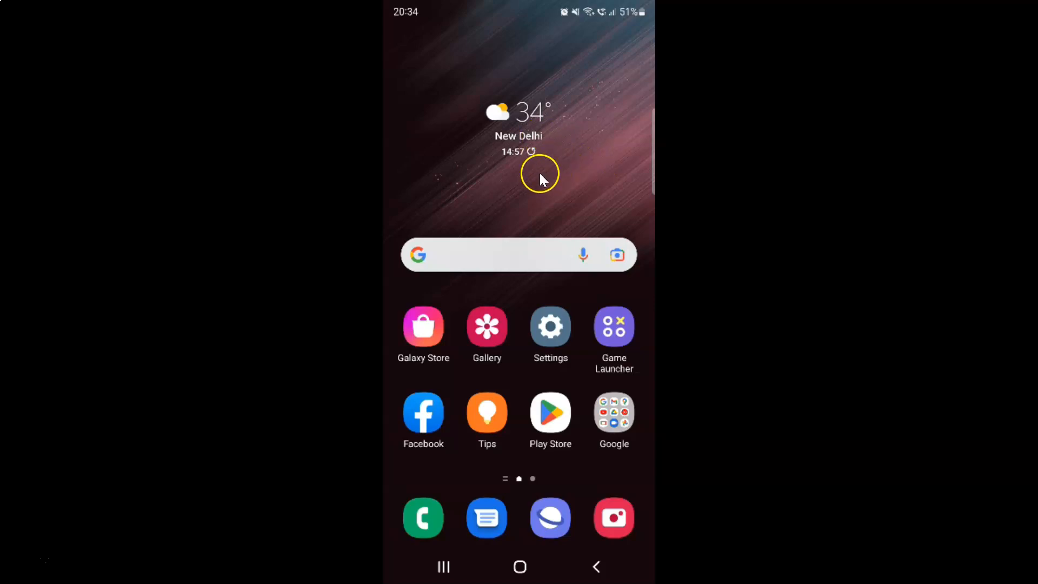
mouse_move(540, 174)
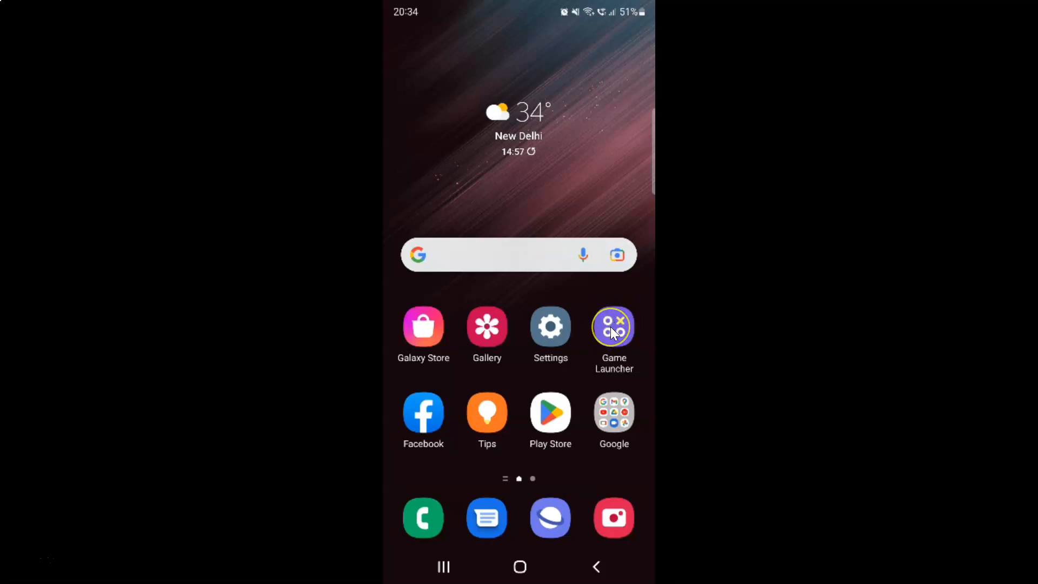
Step: Launch Game Launcher and show its More menu with Game Booster and Settings
click(613, 326)
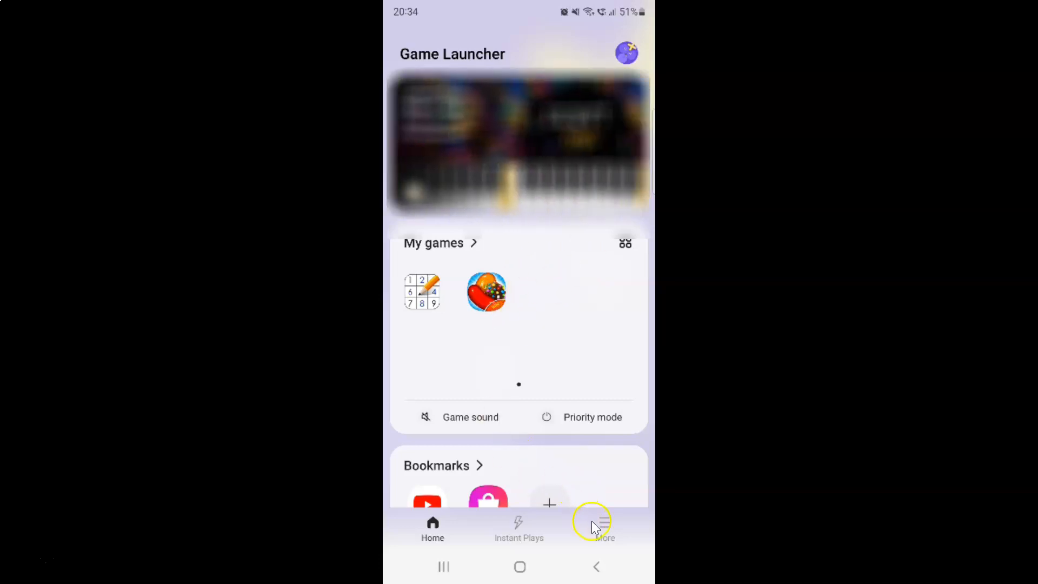
mouse_move(599, 522)
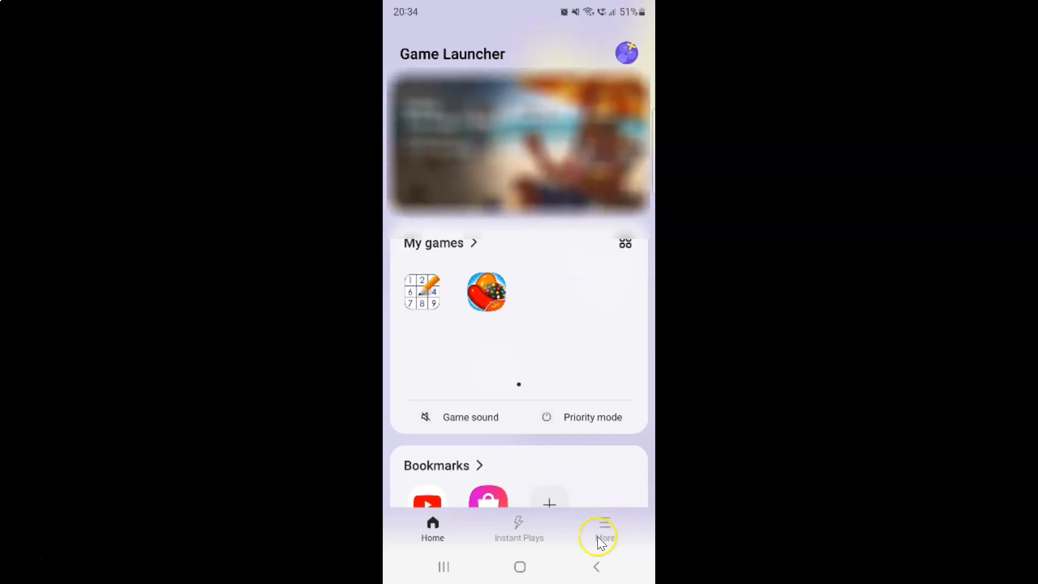
click(604, 530)
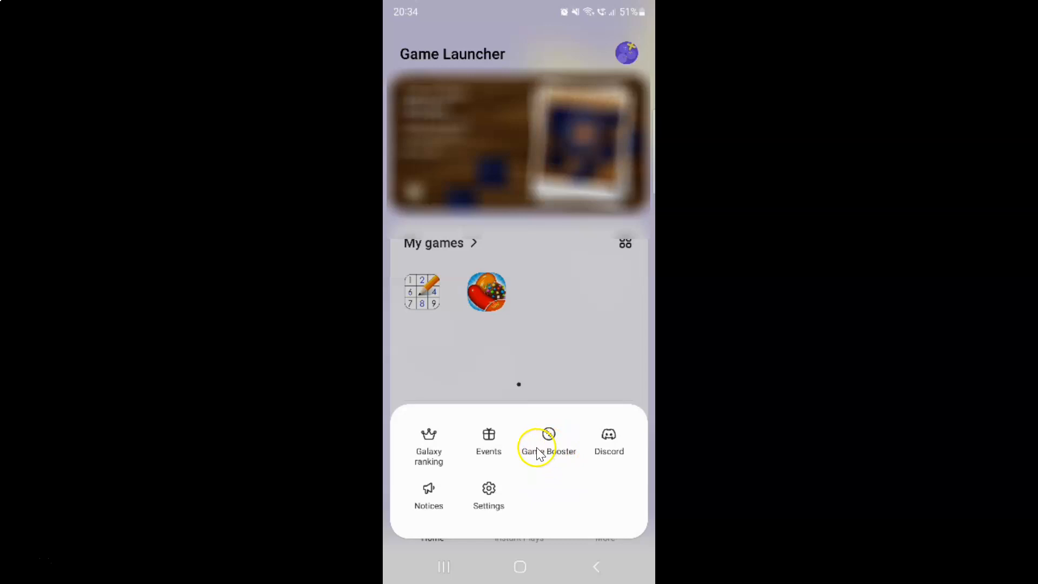
Step: Enter Game Booster settings from the More menu
click(549, 443)
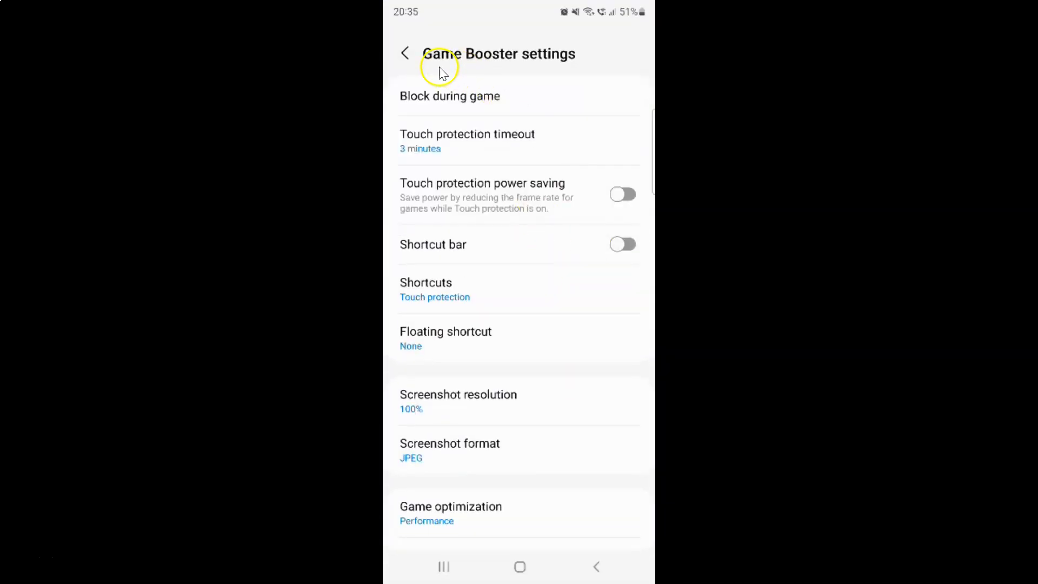
mouse_move(559, 171)
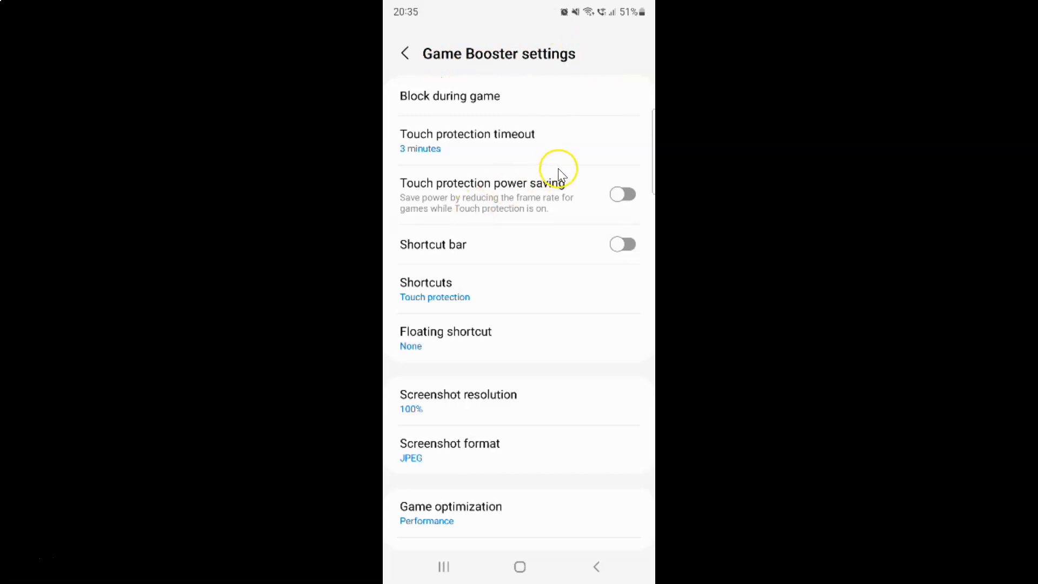
mouse_move(481, 144)
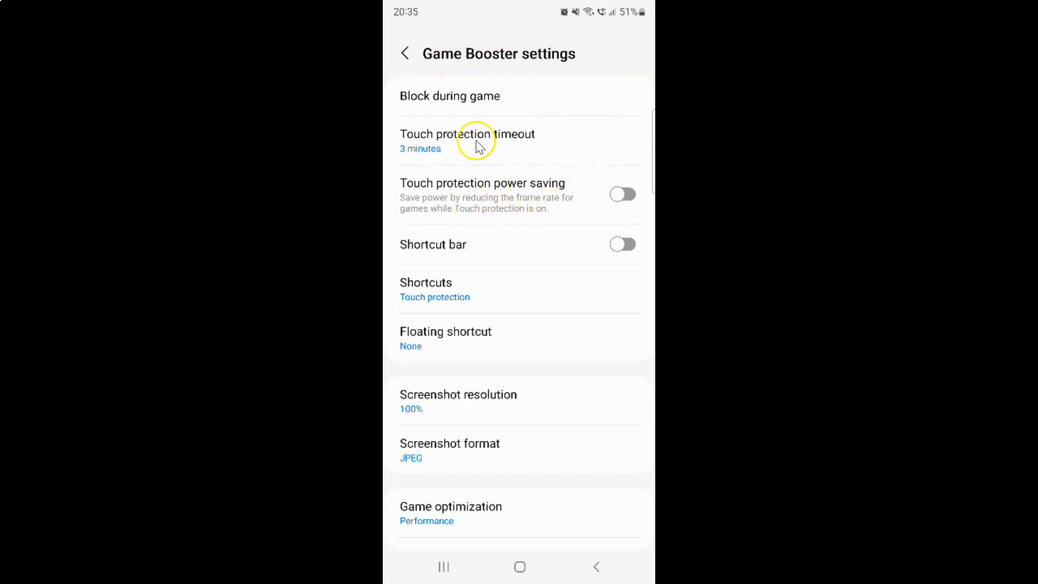
mouse_move(540, 141)
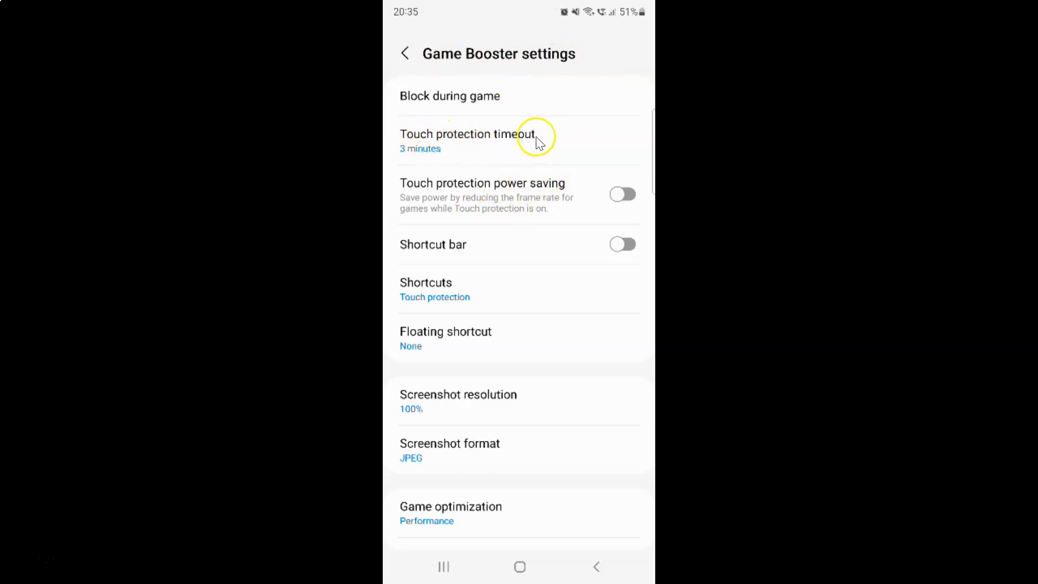
mouse_move(464, 150)
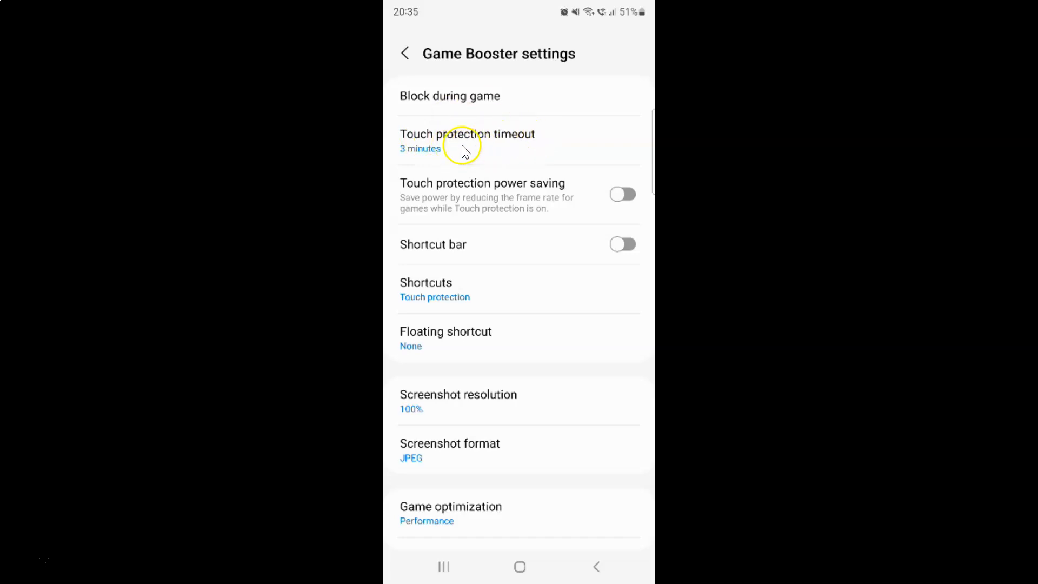
Step: Set Touch protection timeout to 5 minutes instead of 3 minutes
click(467, 140)
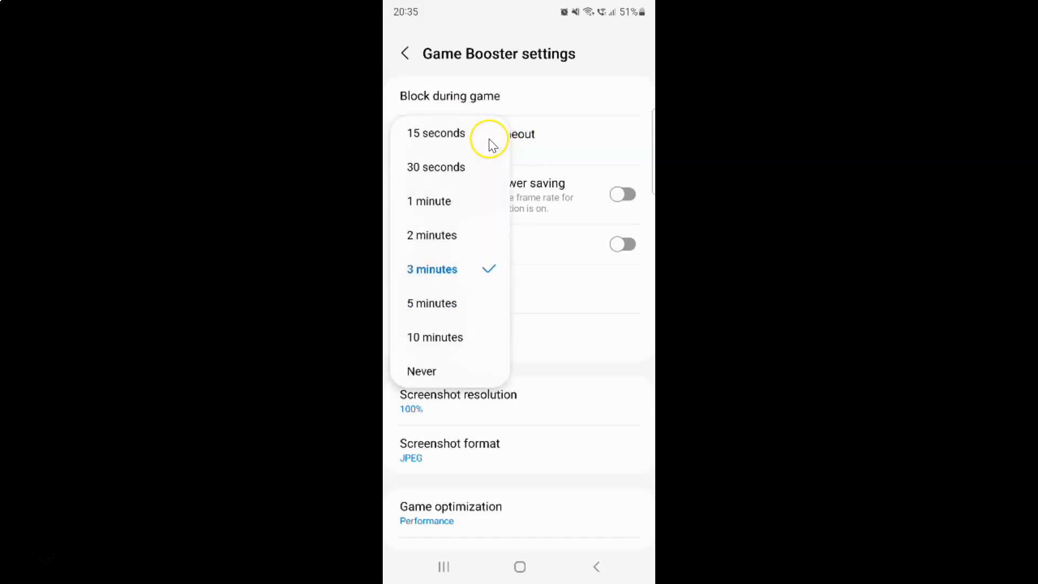
mouse_move(462, 221)
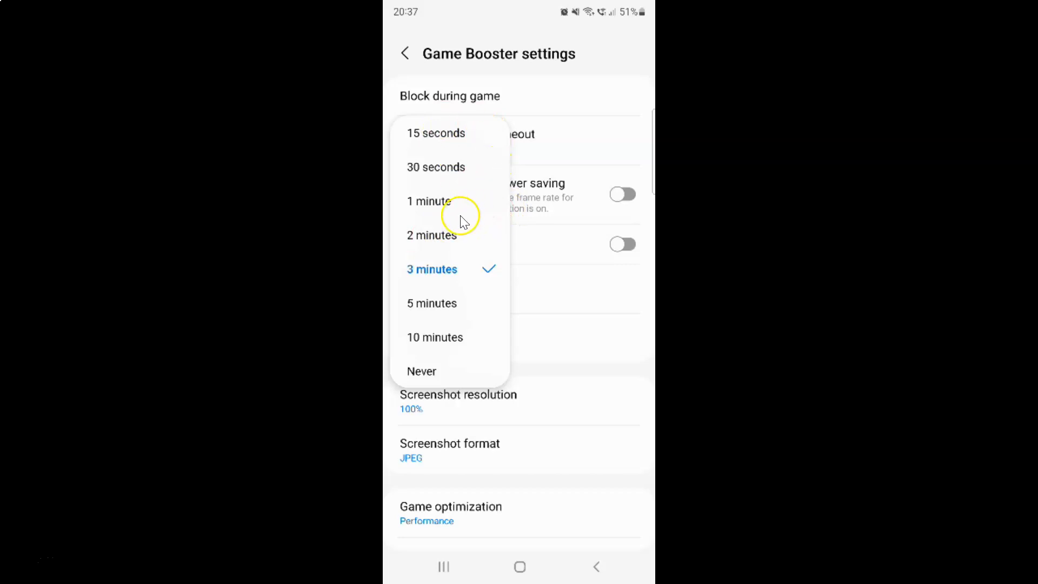
mouse_move(477, 232)
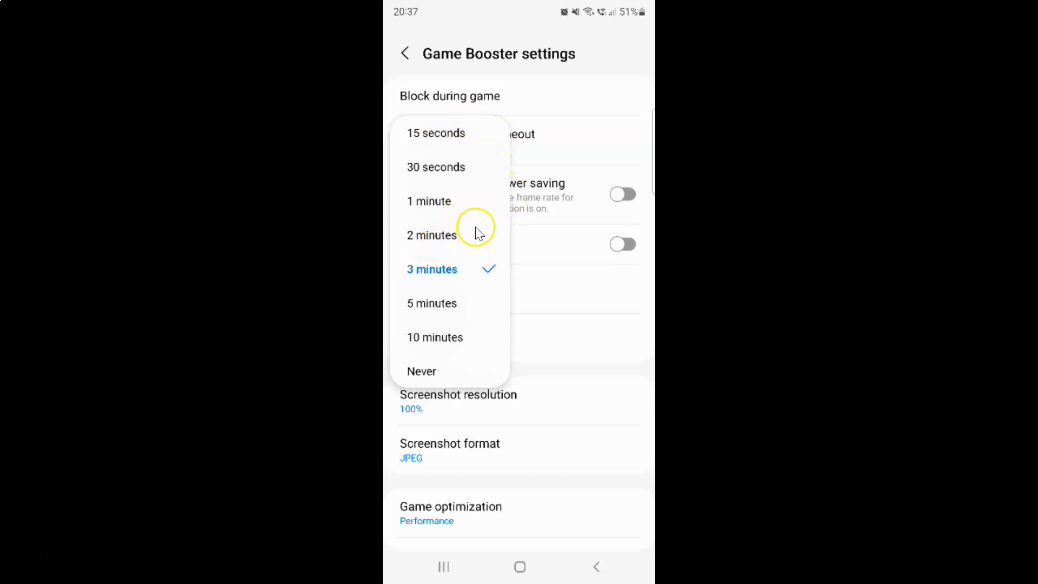
mouse_move(460, 271)
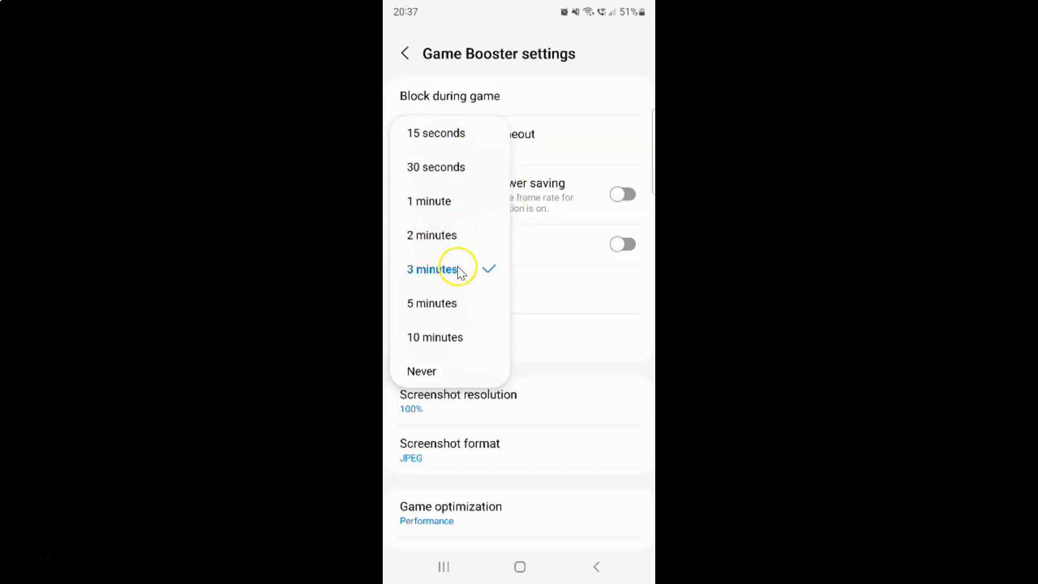
mouse_move(461, 140)
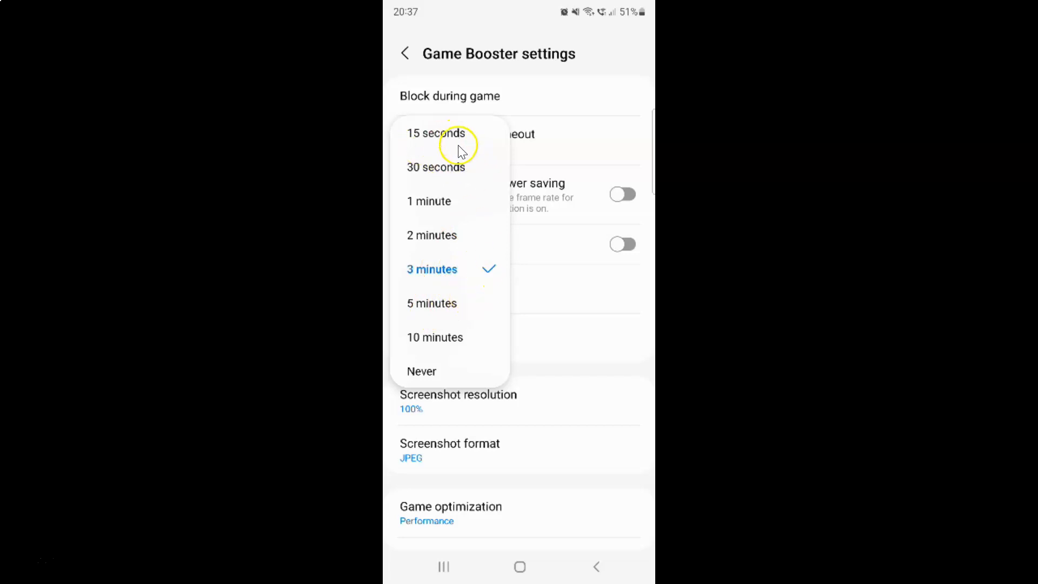
mouse_move(438, 228)
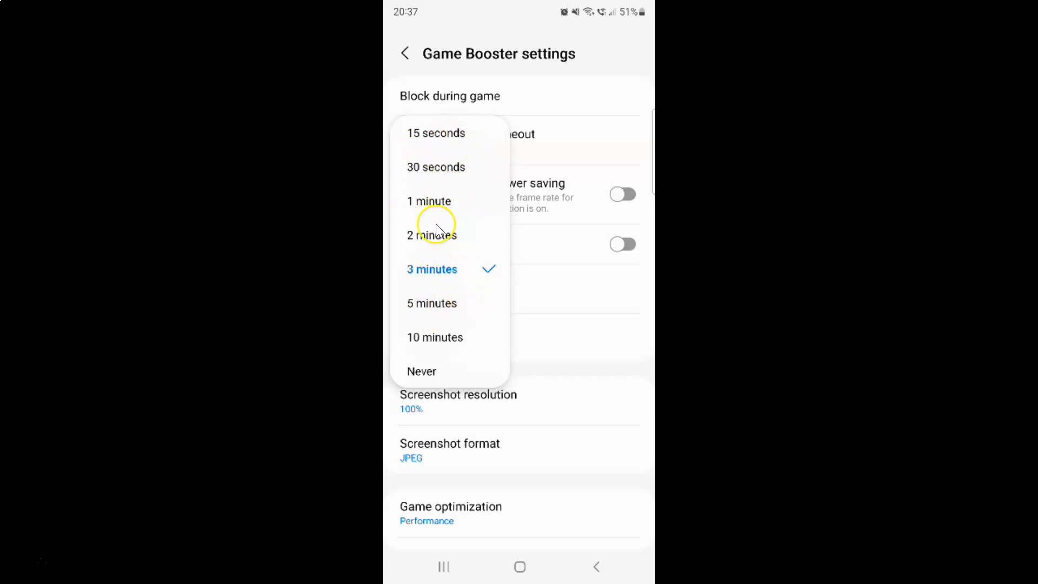
mouse_move(436, 274)
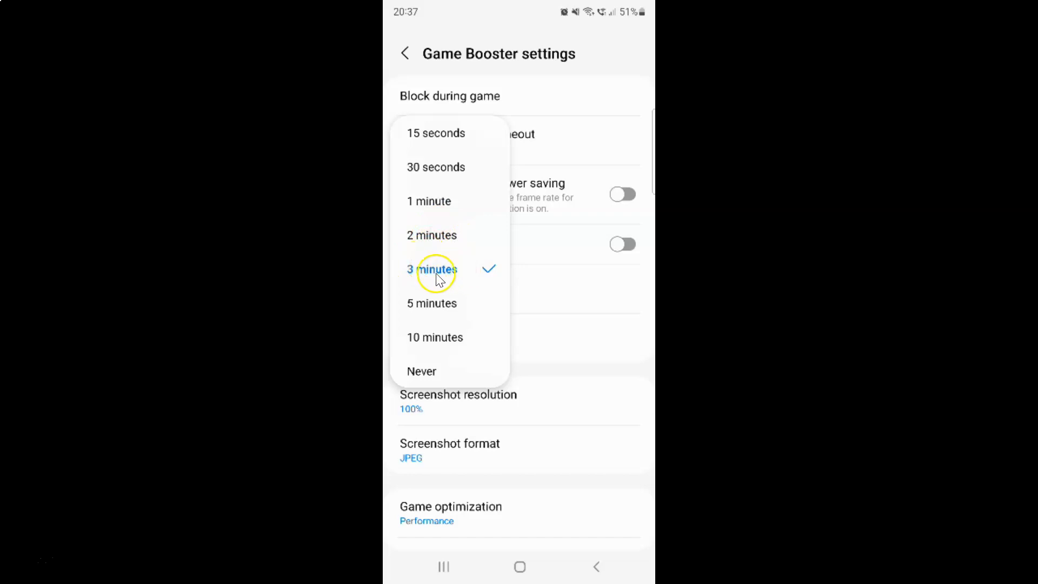
mouse_move(468, 335)
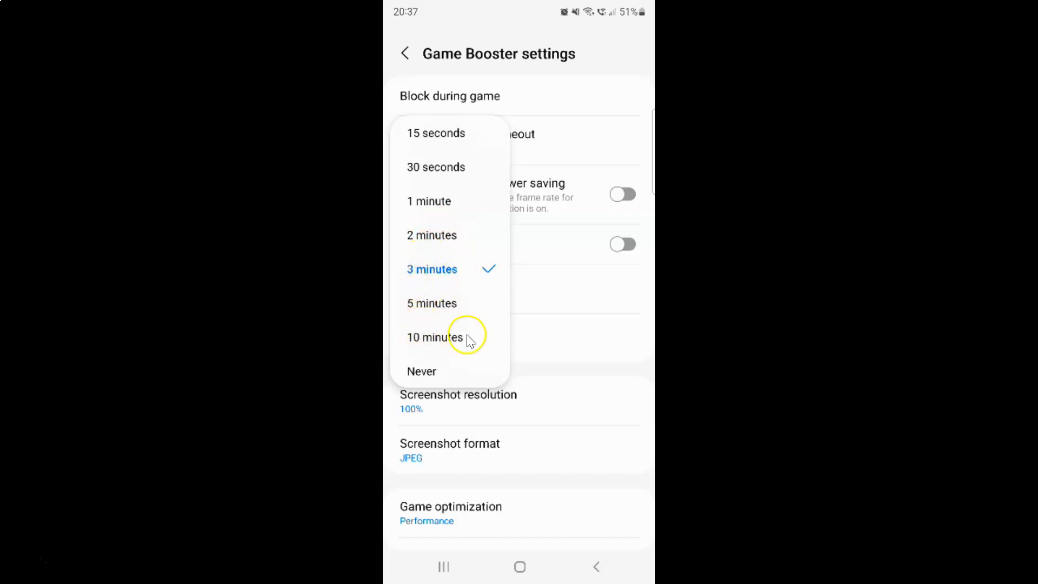
mouse_move(473, 250)
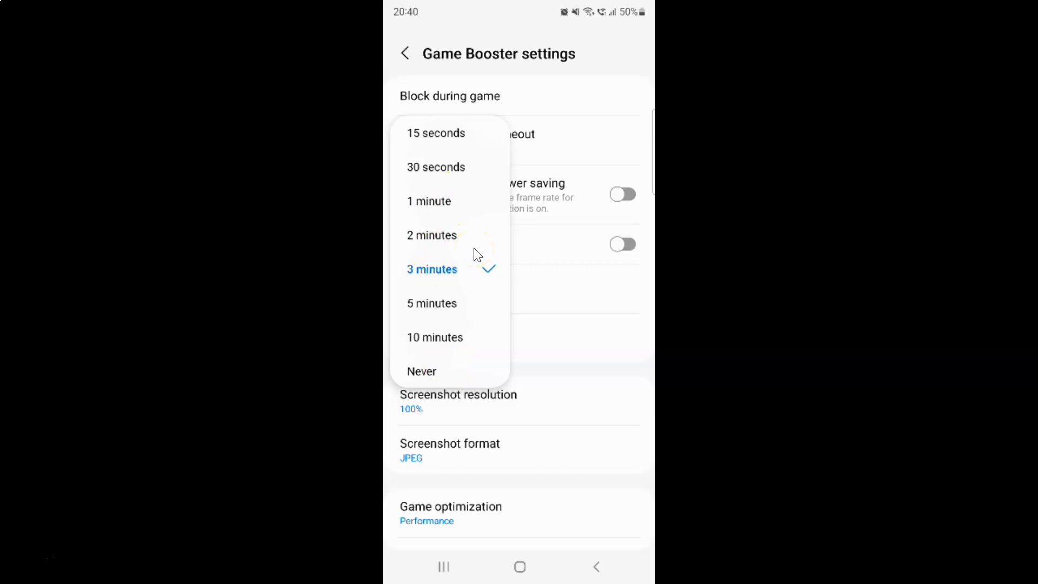
click(478, 265)
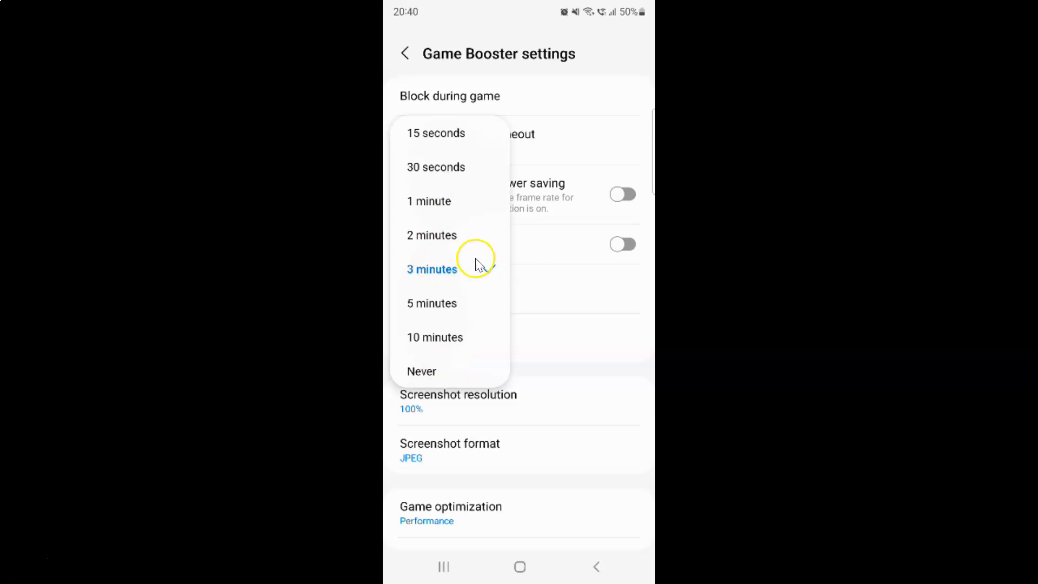
click(431, 269)
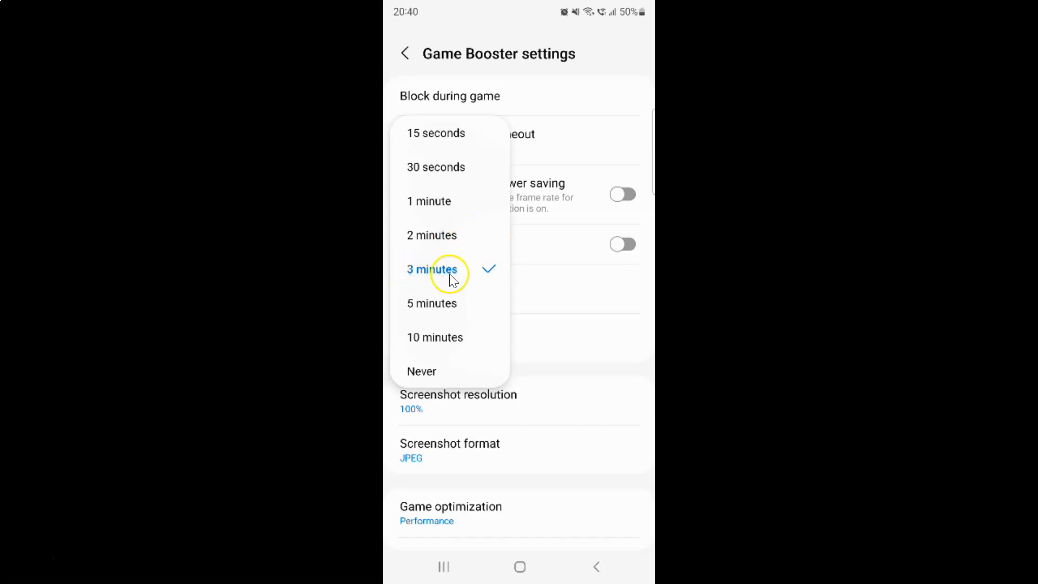
mouse_move(489, 270)
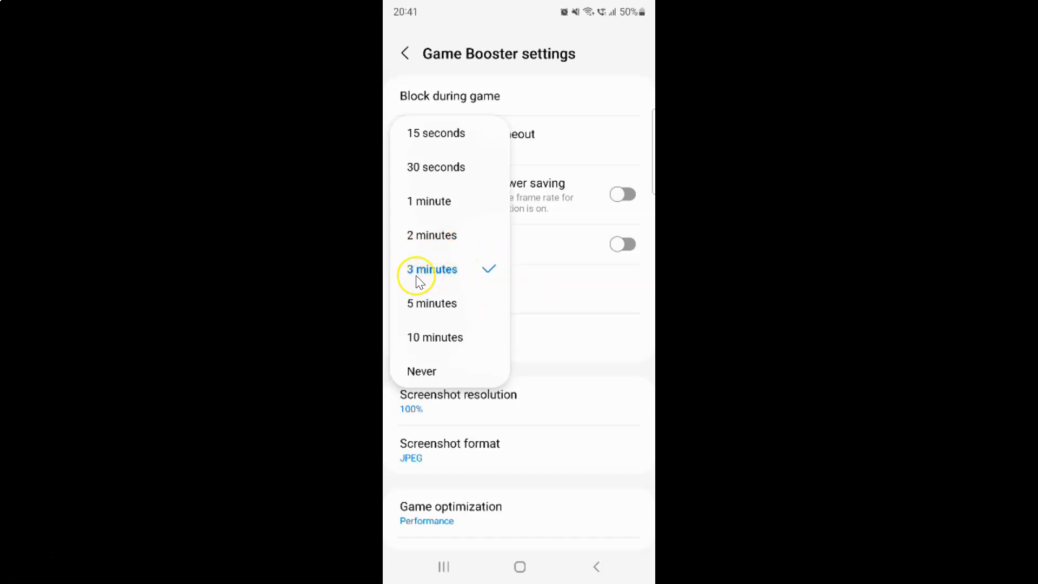
mouse_move(474, 249)
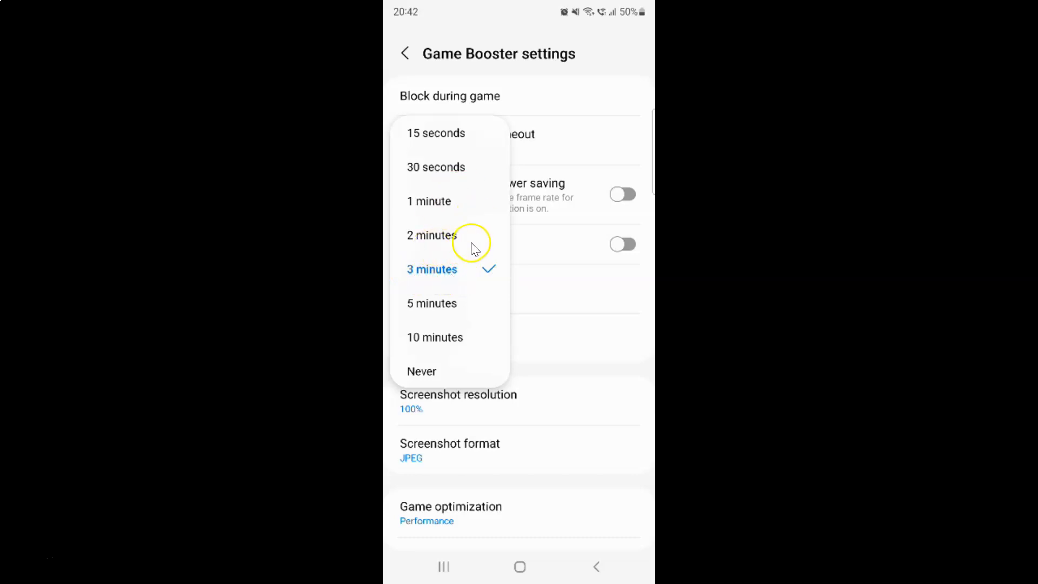
mouse_move(462, 310)
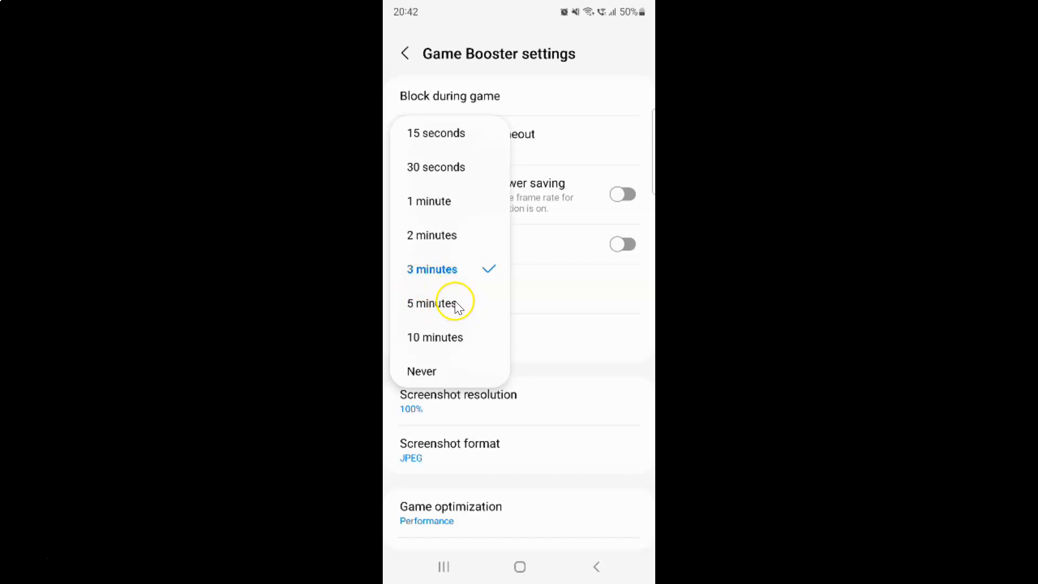
click(429, 302)
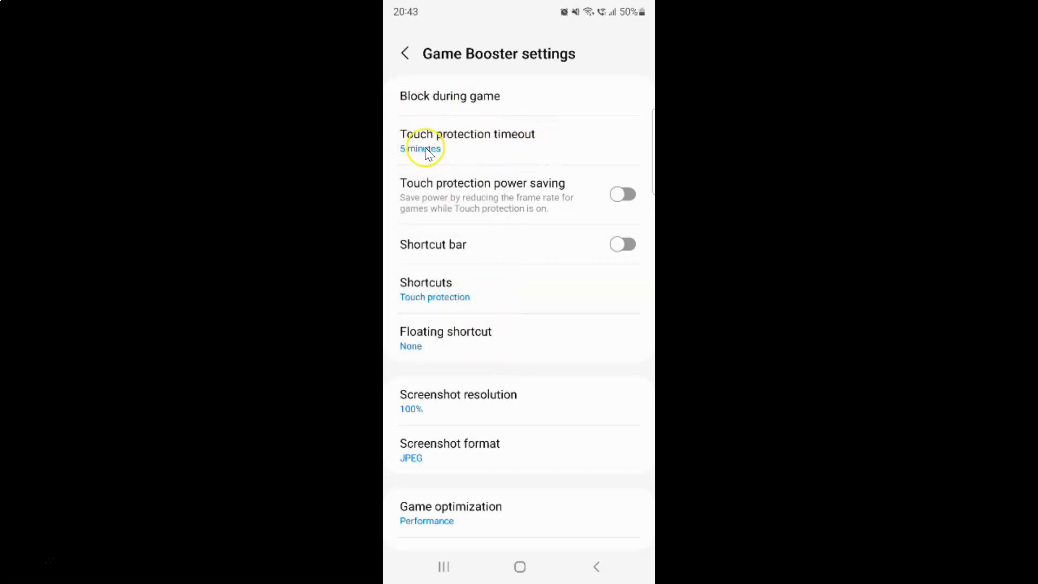
mouse_move(446, 169)
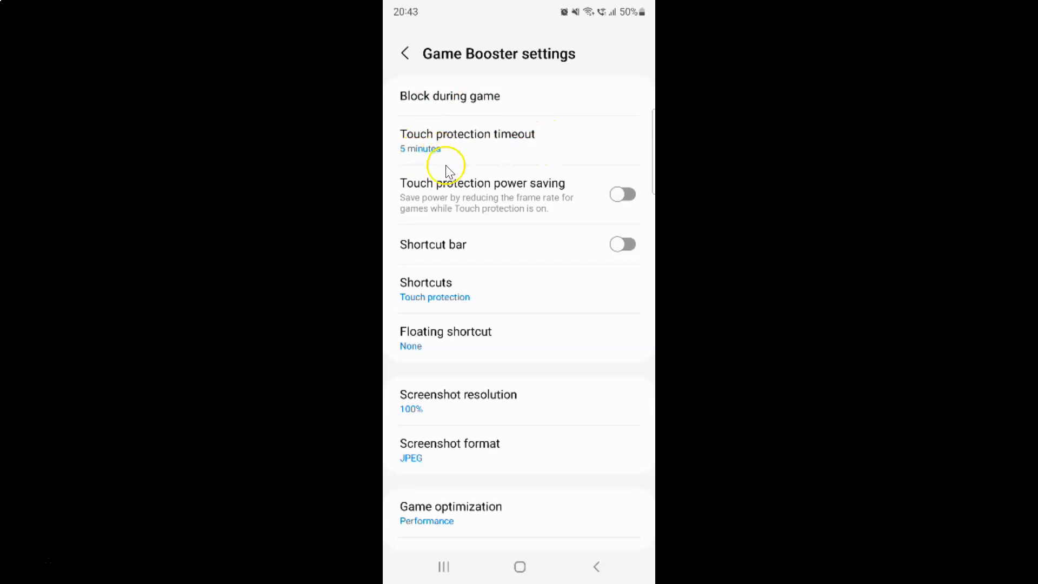
mouse_move(515, 151)
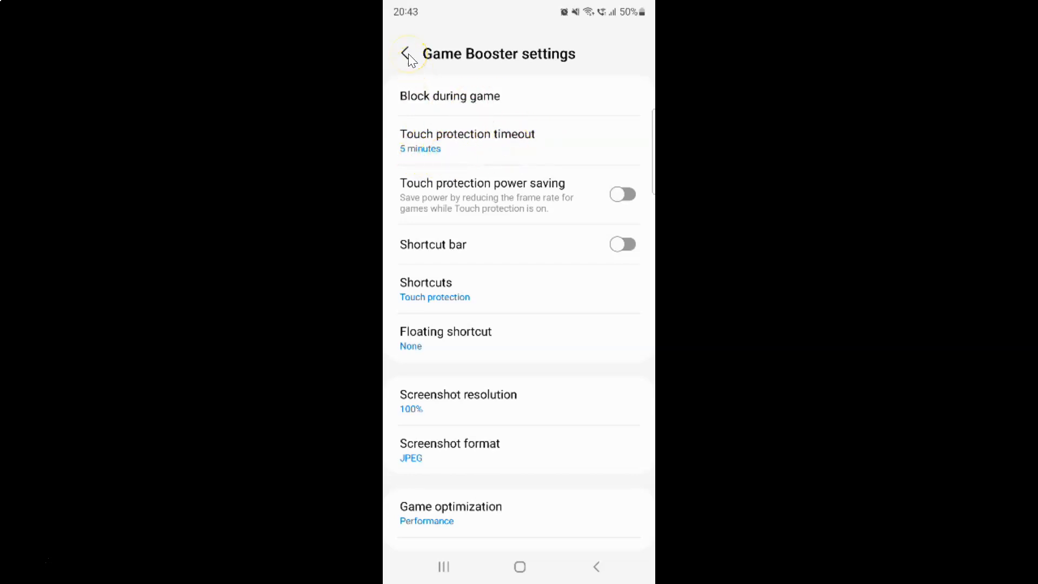
Step: Go back from Game Booster settings to the Game Launcher home page
click(408, 54)
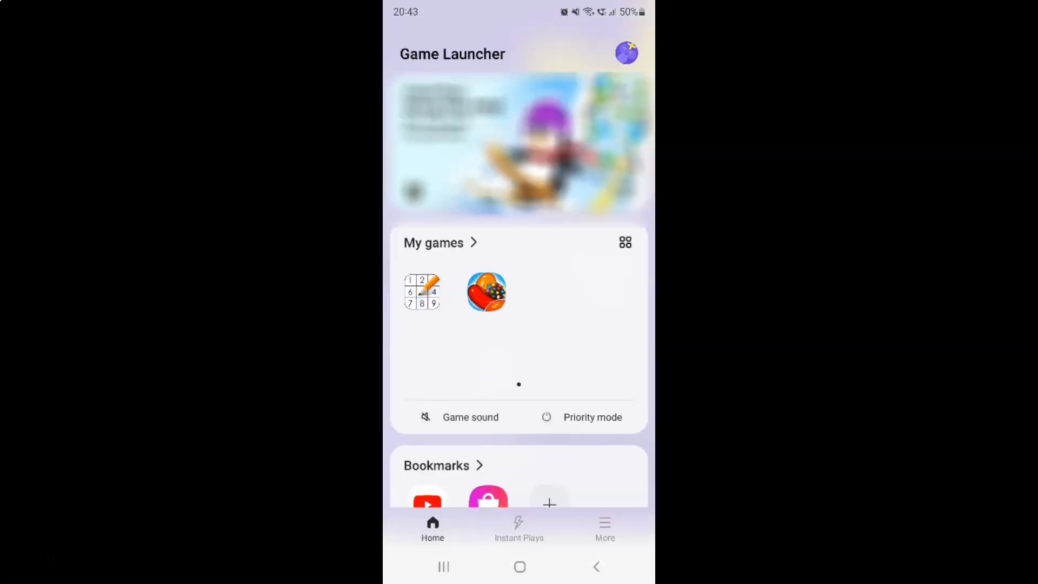
Step: Close all recent apps, leaving the Android home screen showing
click(443, 566)
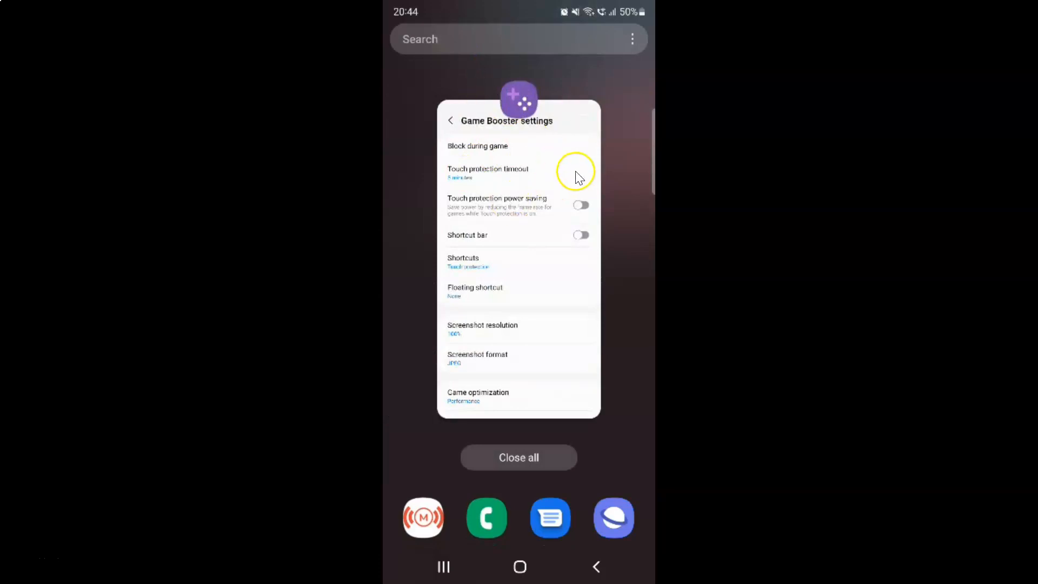
mouse_move(546, 264)
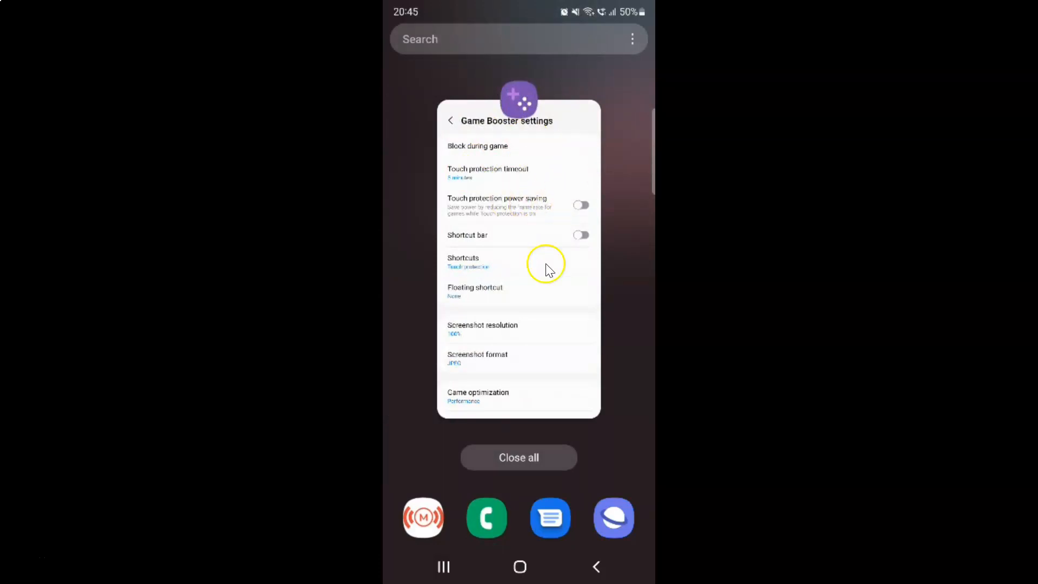
click(521, 565)
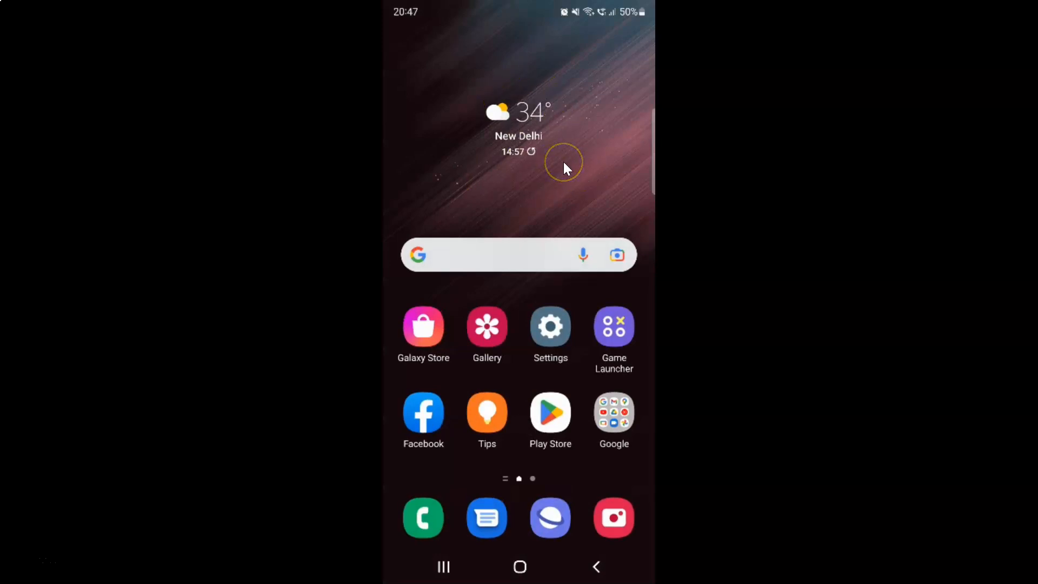
mouse_move(564, 163)
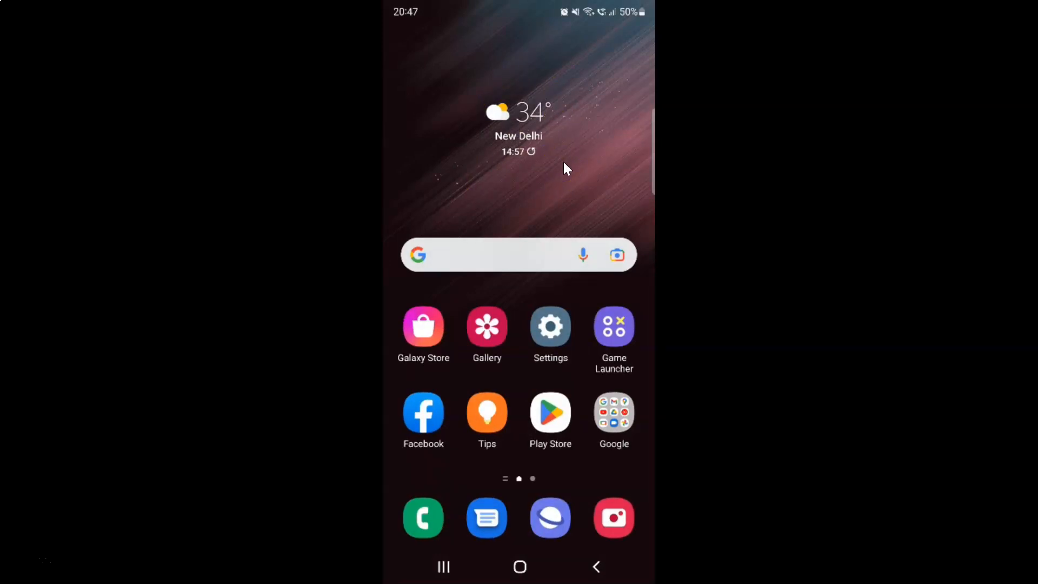